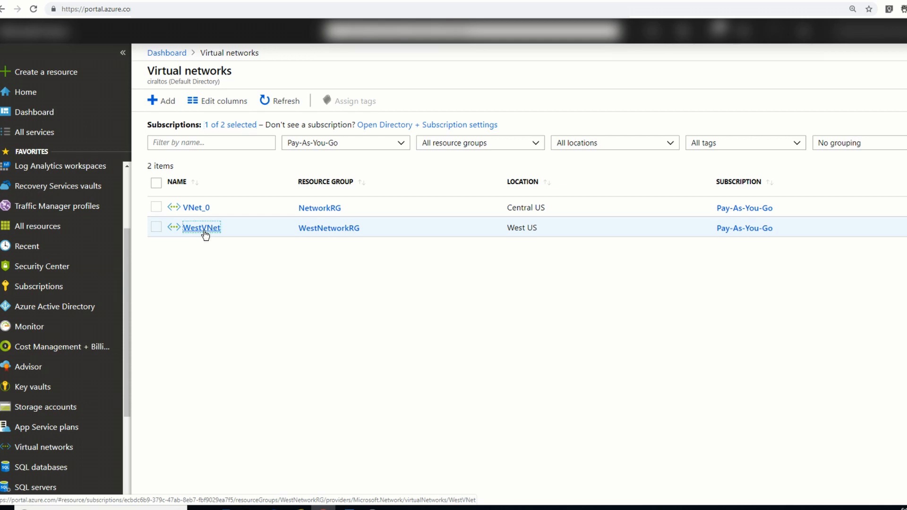
Start a new subnet on the WestVNet virtual network's Subnets page.
left_click(200, 228)
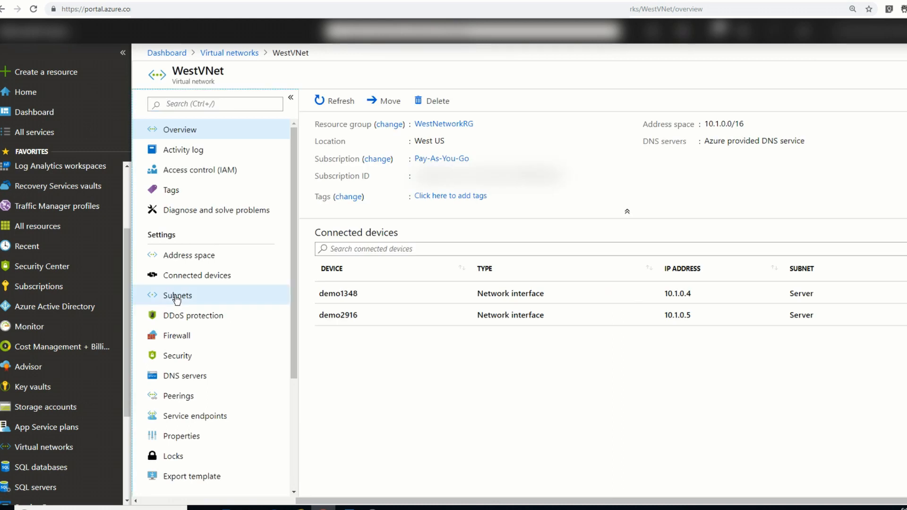
left_click(176, 296)
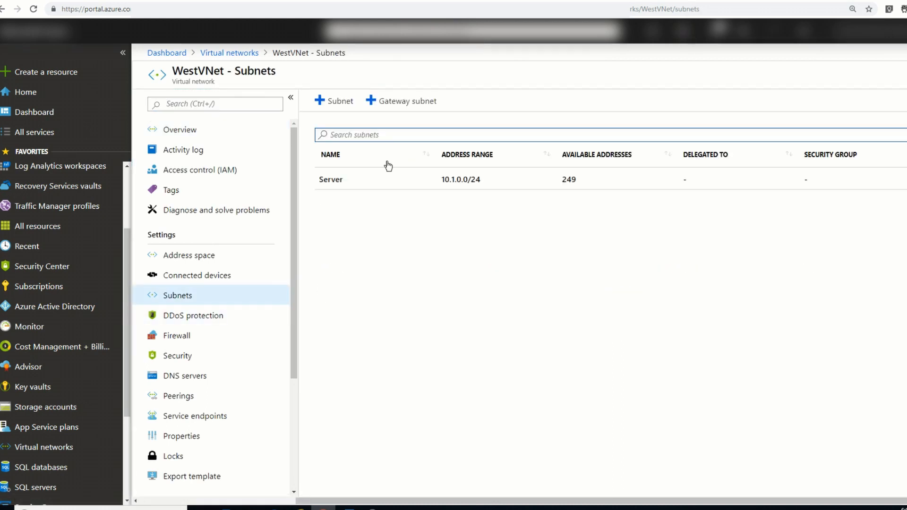
left_click(337, 101)
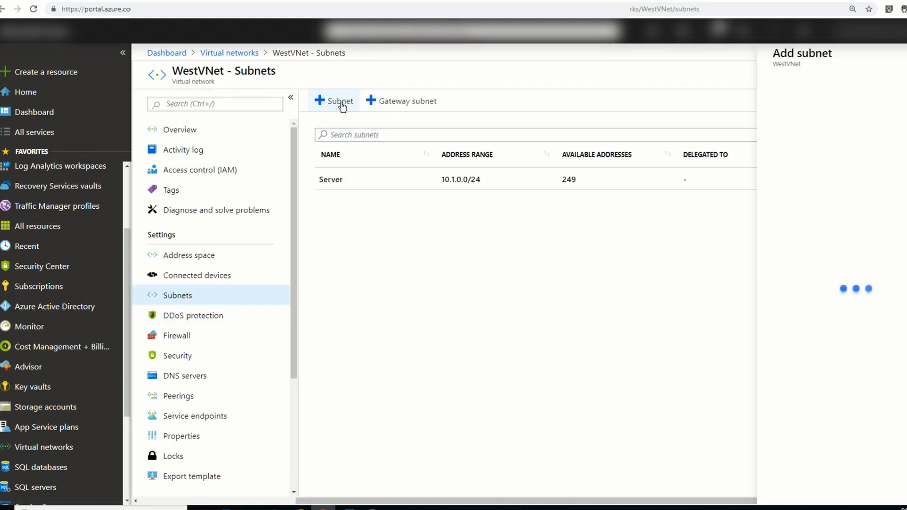
left_click(335, 101)
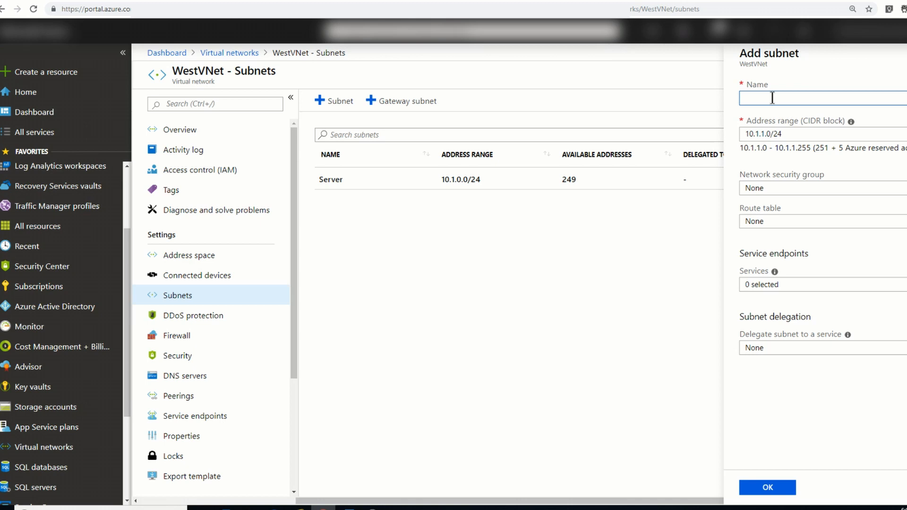
Create the subnet named AzureBastionSubnet keeping the 10.1.1.0/24 address range.
left_click(810, 97)
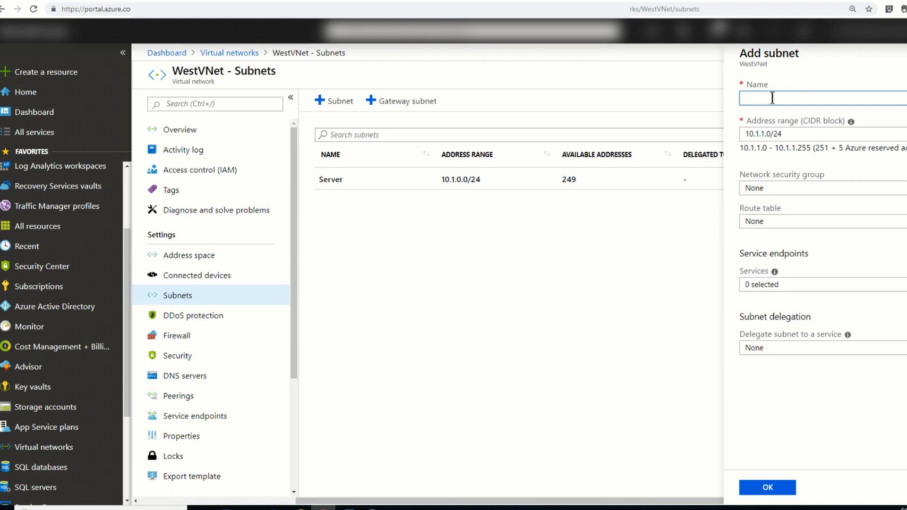
type("AzureBastionSubnet")
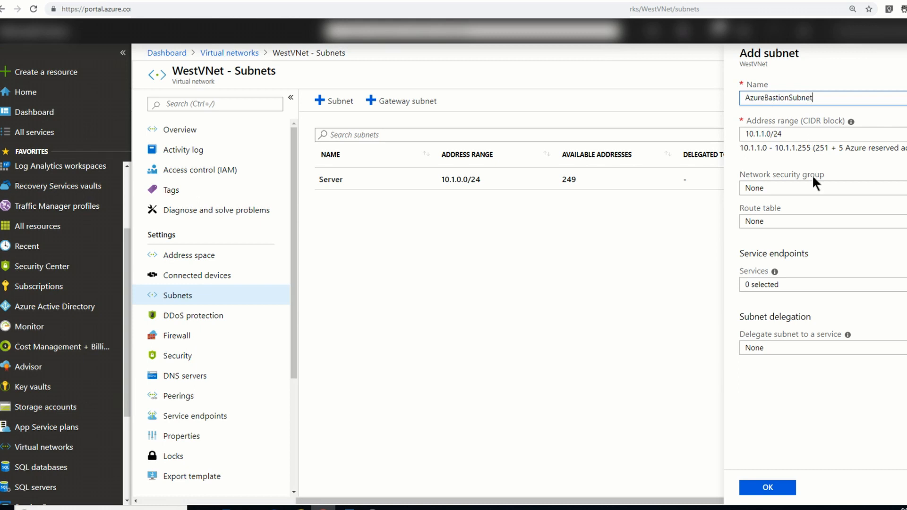
mouse_move(811, 219)
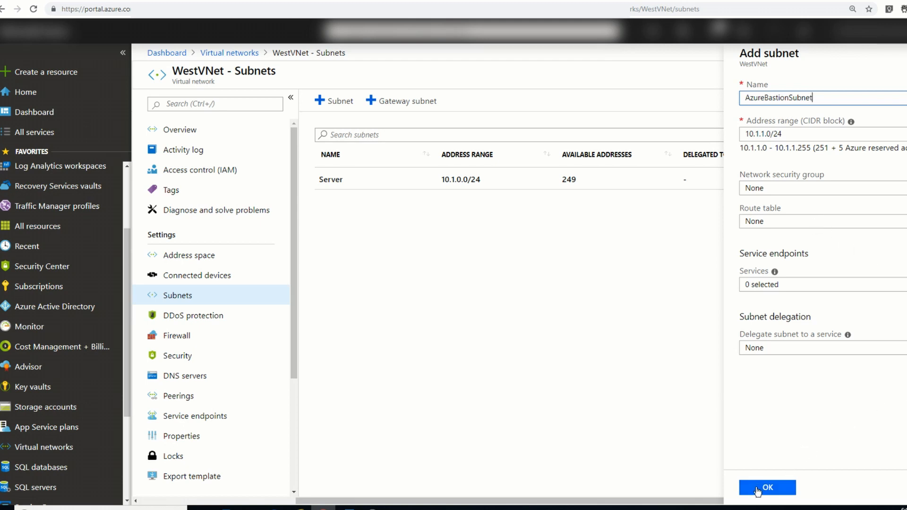
left_click(767, 487)
type("http://aka.ms/BastionHost")
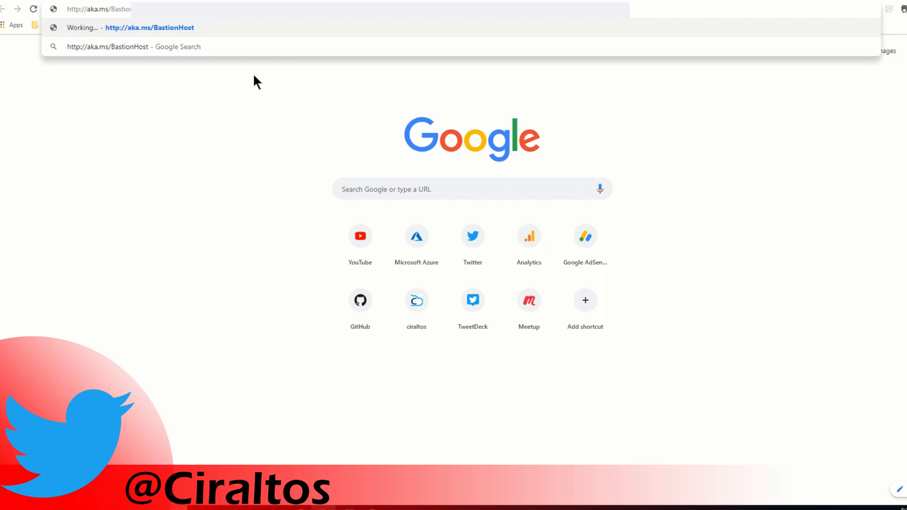
Load the aka.ms/BastionHost link to enable the Bastion preview portal.
key("Enter")
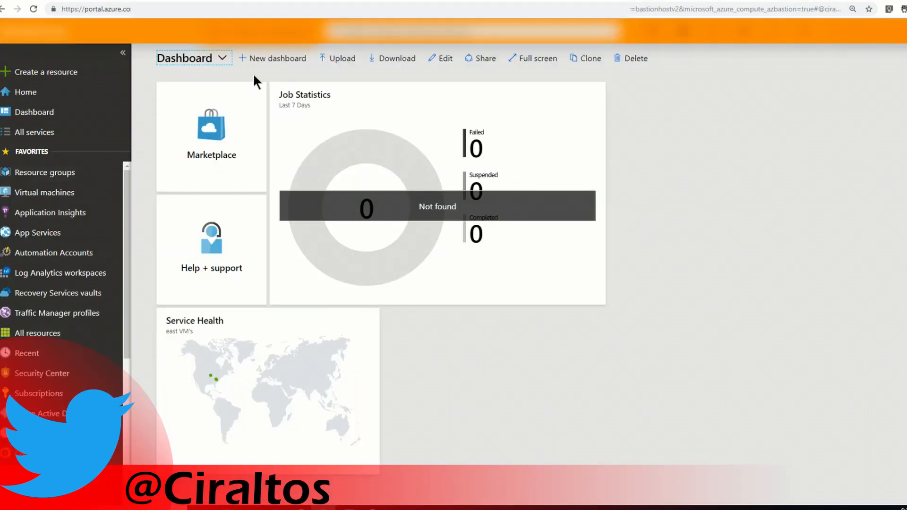
mouse_move(58, 81)
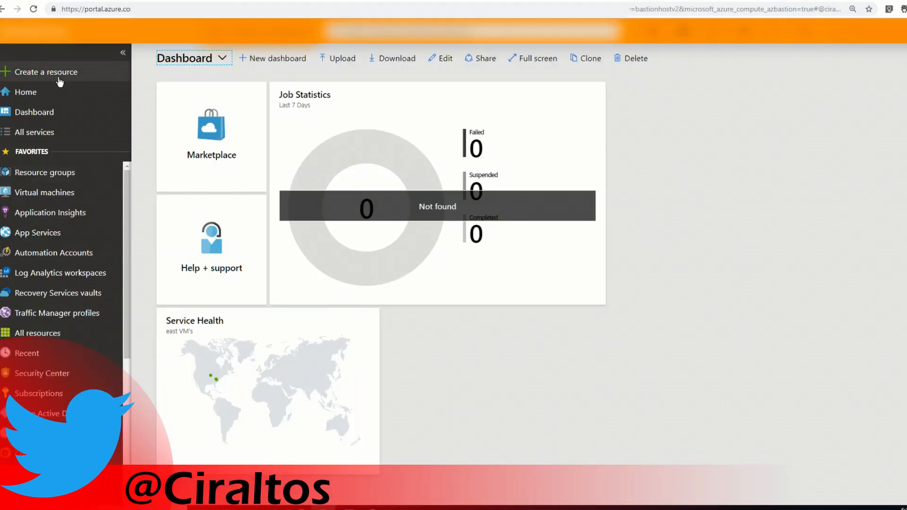
Search the Marketplace for 'bastion' and begin creating a Bastion (preview) resource.
left_click(48, 72)
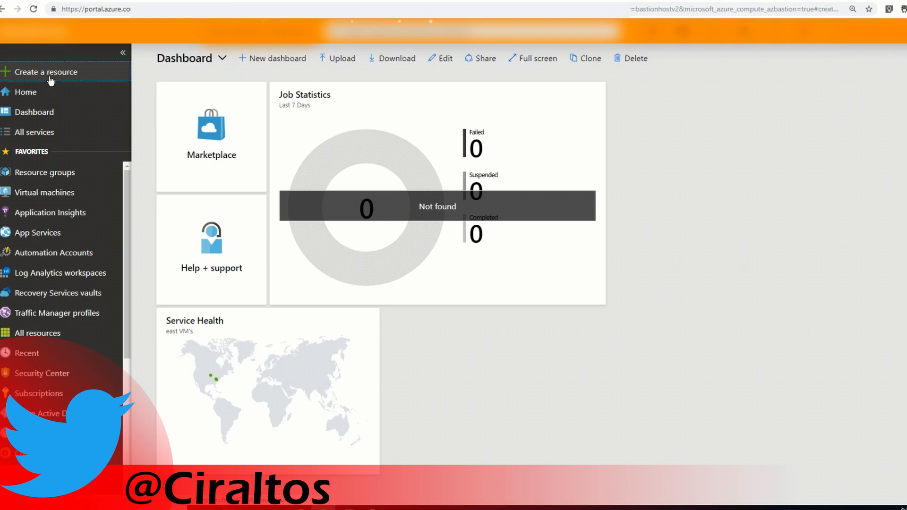
type("bastion")
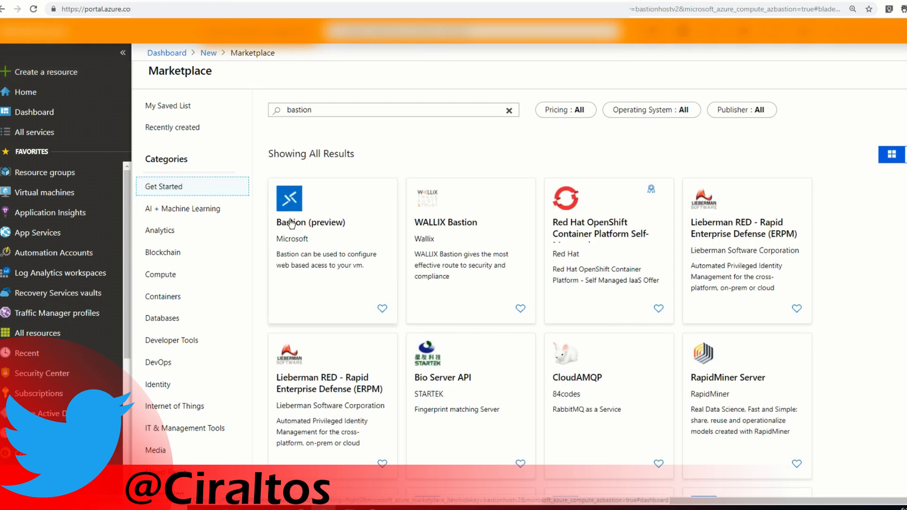
left_click(311, 222)
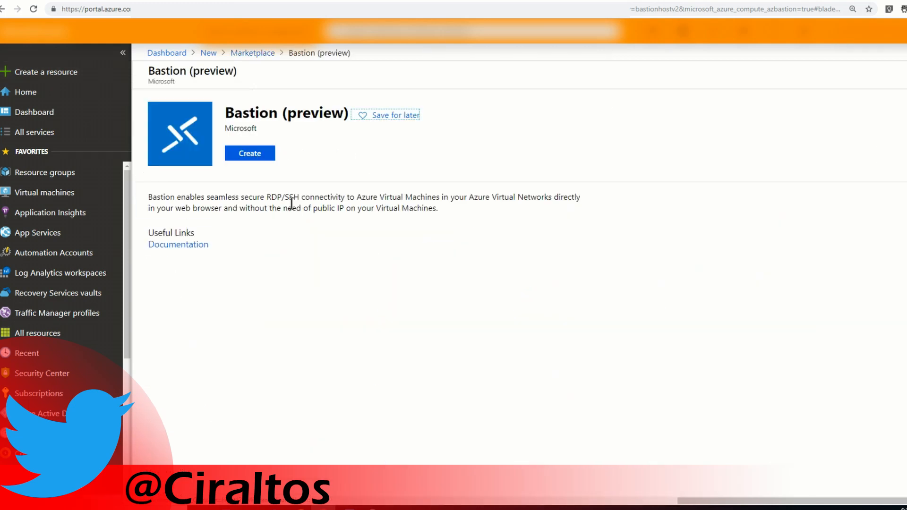
left_click(250, 153)
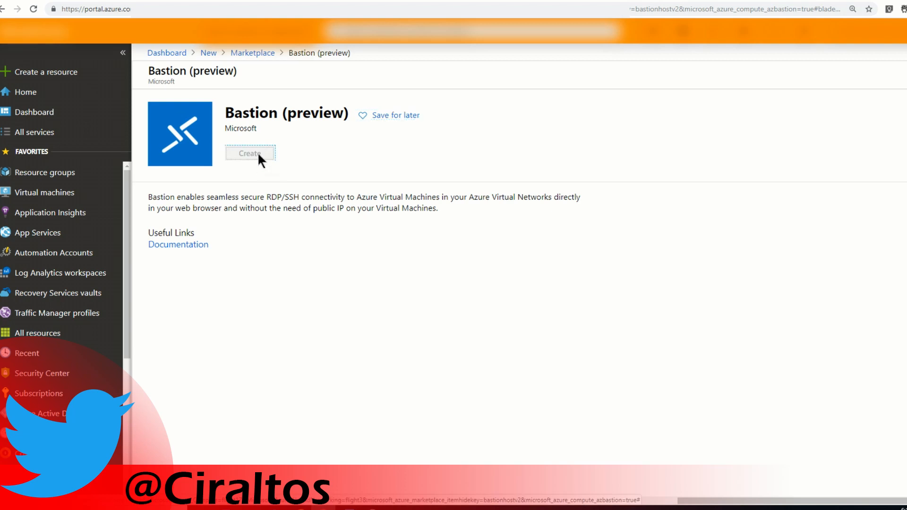
left_click(249, 153)
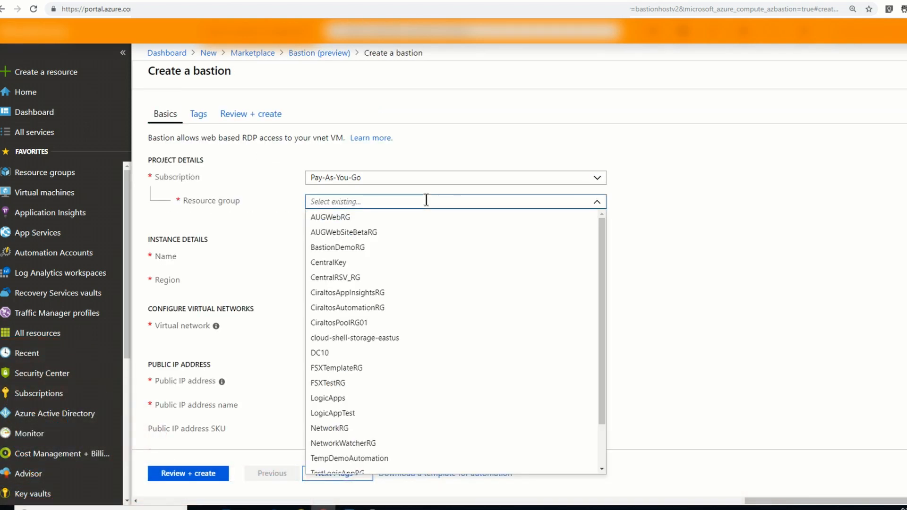
mouse_move(370, 247)
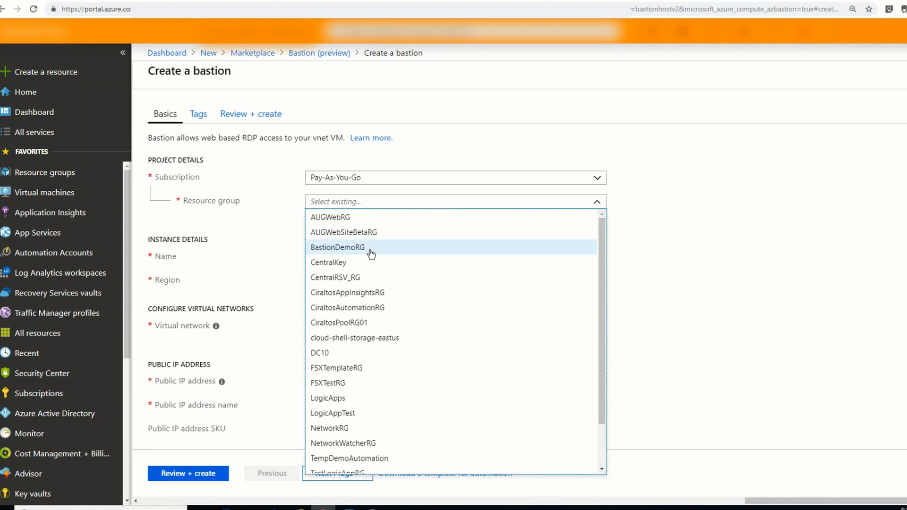
Set resource group BastionDemoRG, a bastion name and region West US.
left_click(337, 247)
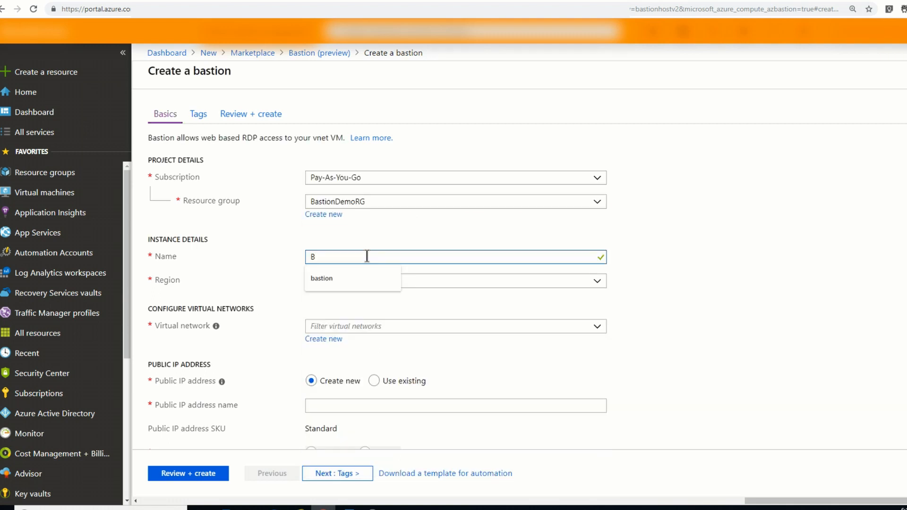
type("astionDemo")
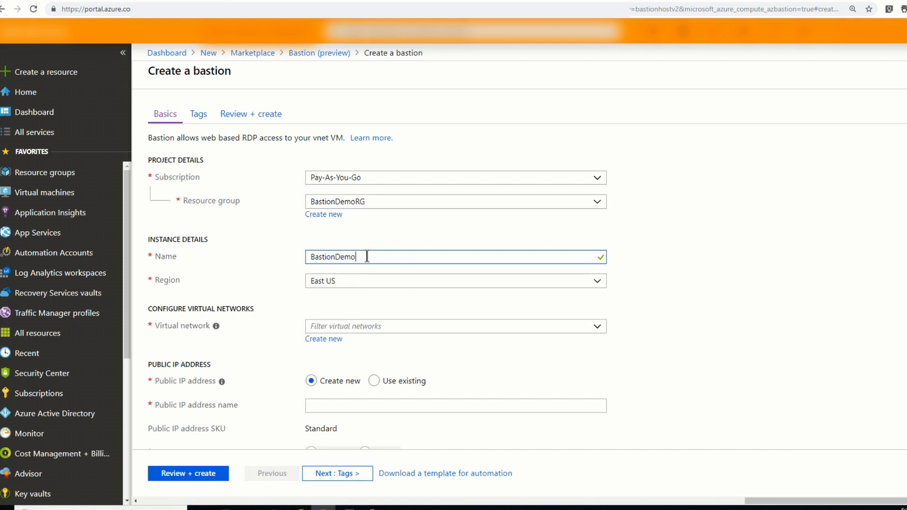
left_click(456, 281)
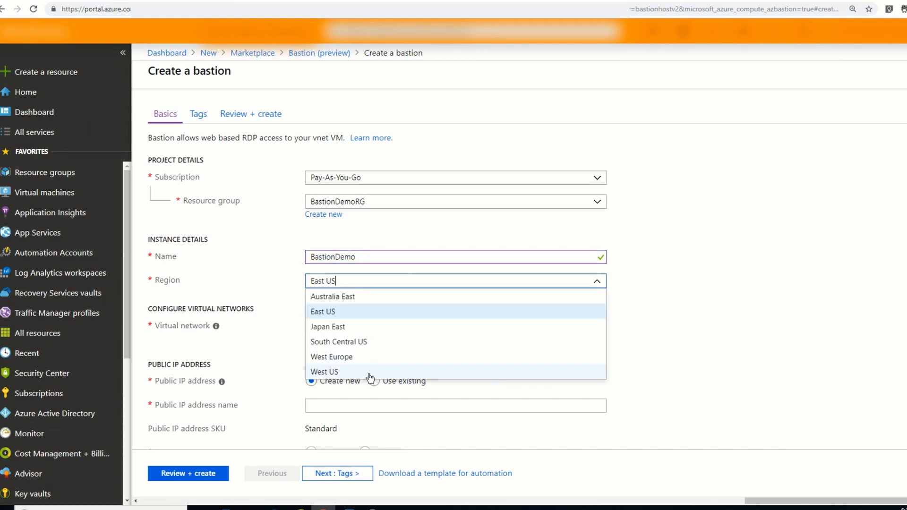
left_click(324, 371)
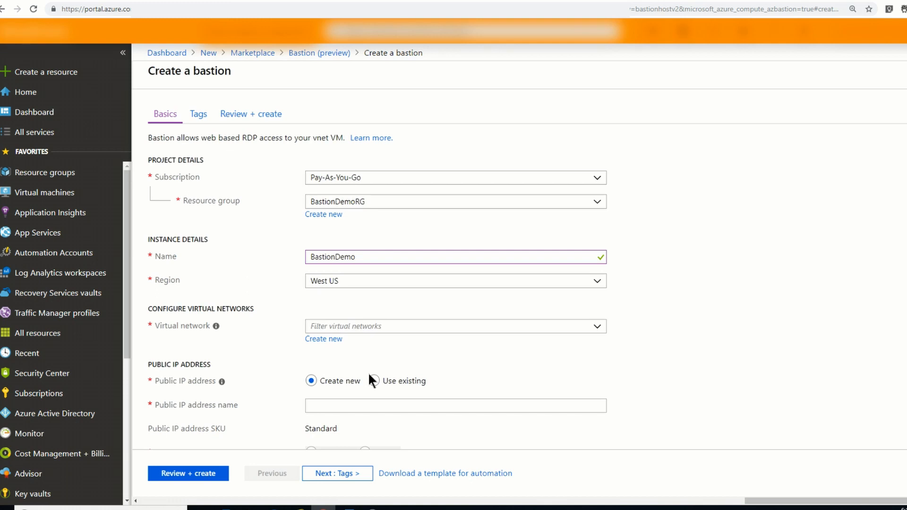
Attach the bastion to WestVNet and confirm its AzureBastionSubnet subnet is selected.
left_click(454, 326)
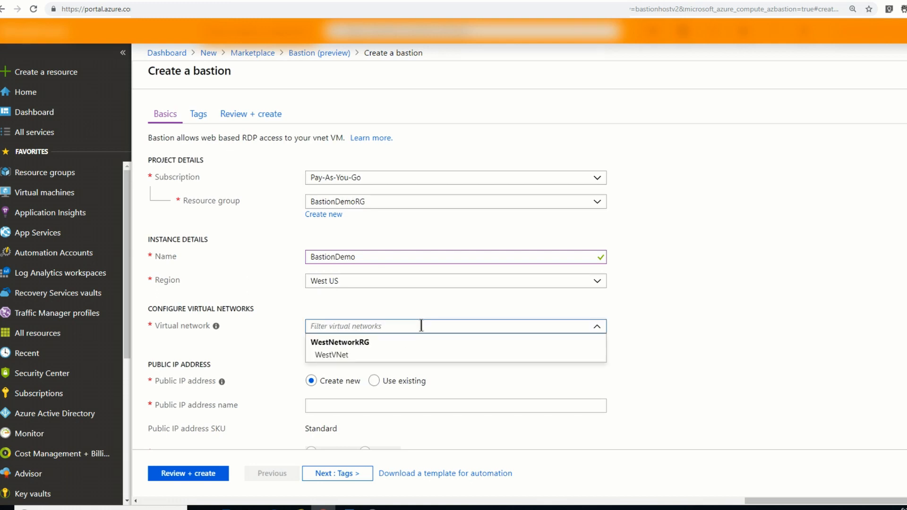
left_click(504, 330)
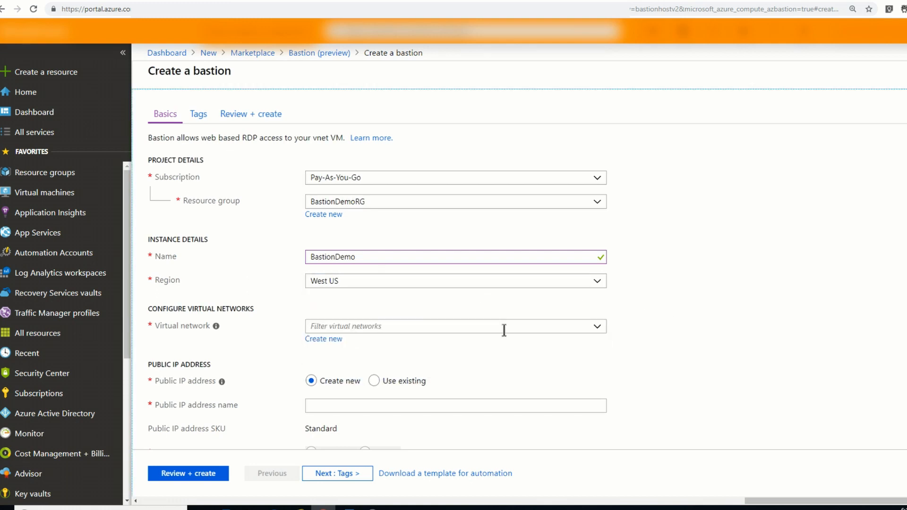
left_click(455, 326)
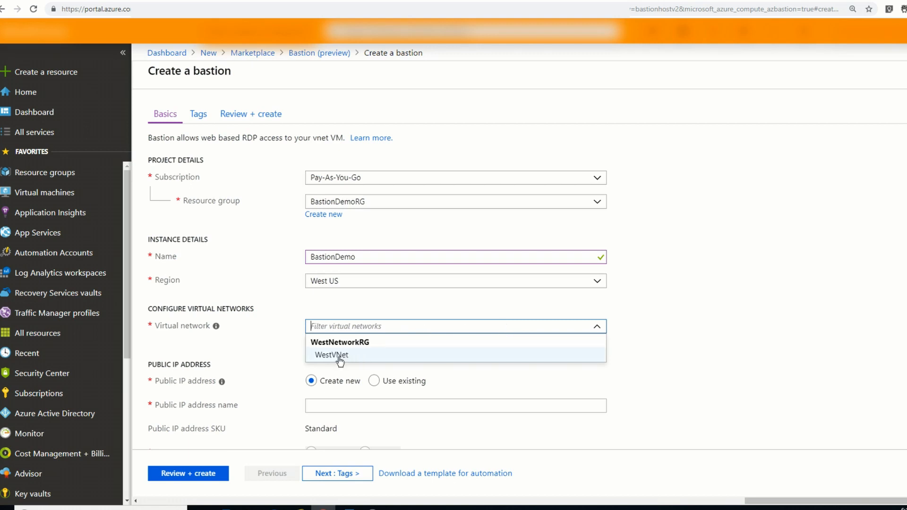
mouse_move(352, 362)
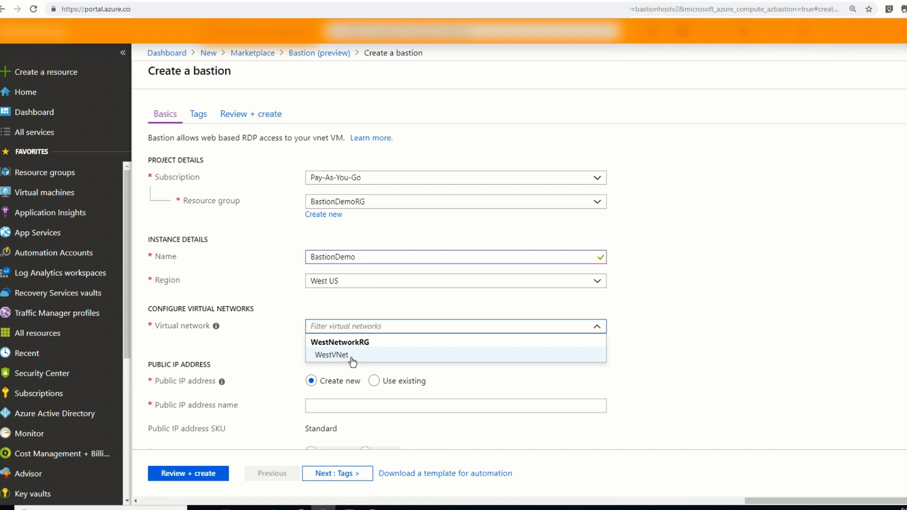
left_click(331, 355)
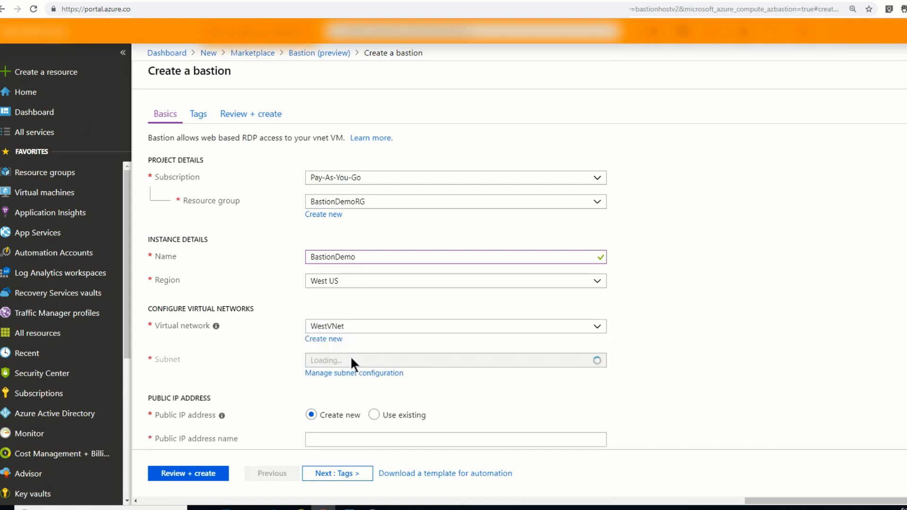
left_click(456, 360)
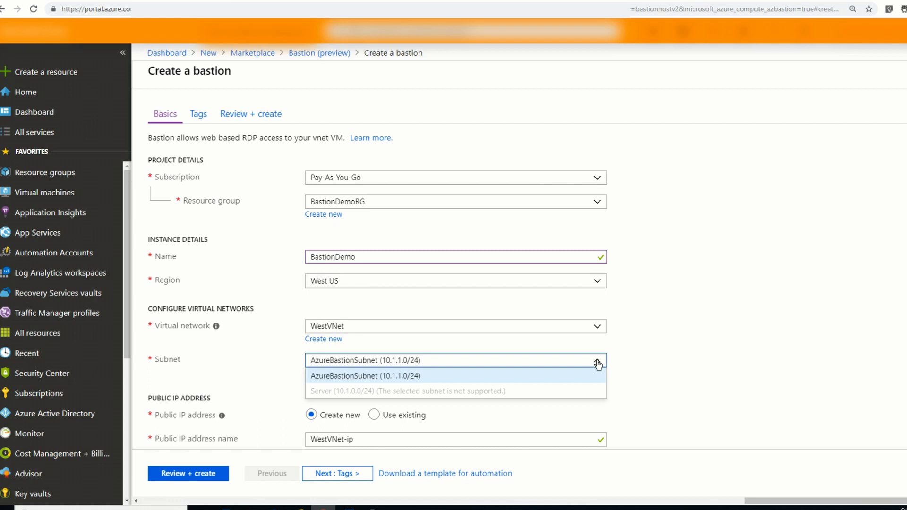
mouse_move(354, 394)
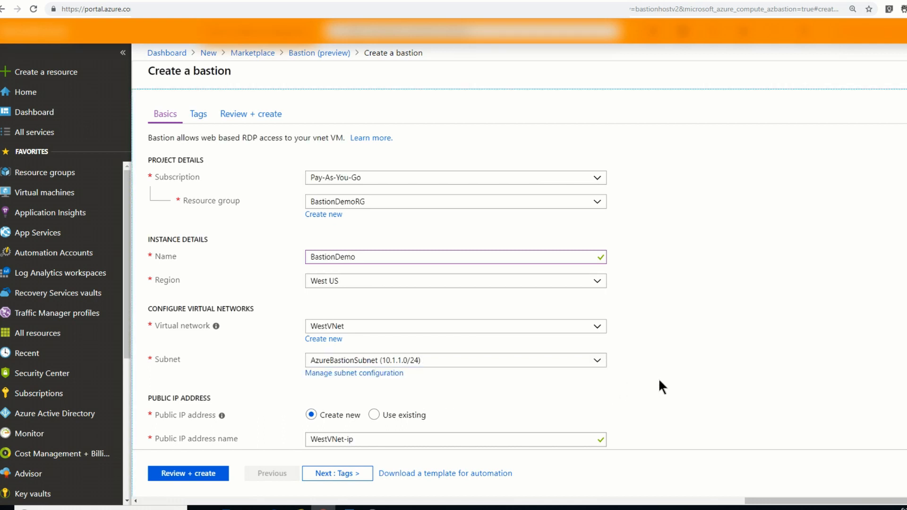
scroll("down", 3)
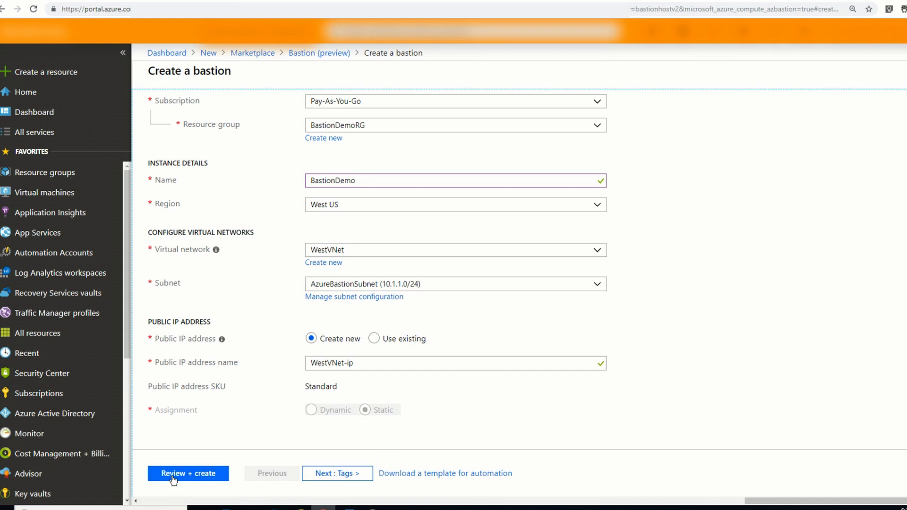
Review, validate and deploy the BastionDemo bastion with its WestVNet-ip address.
left_click(187, 473)
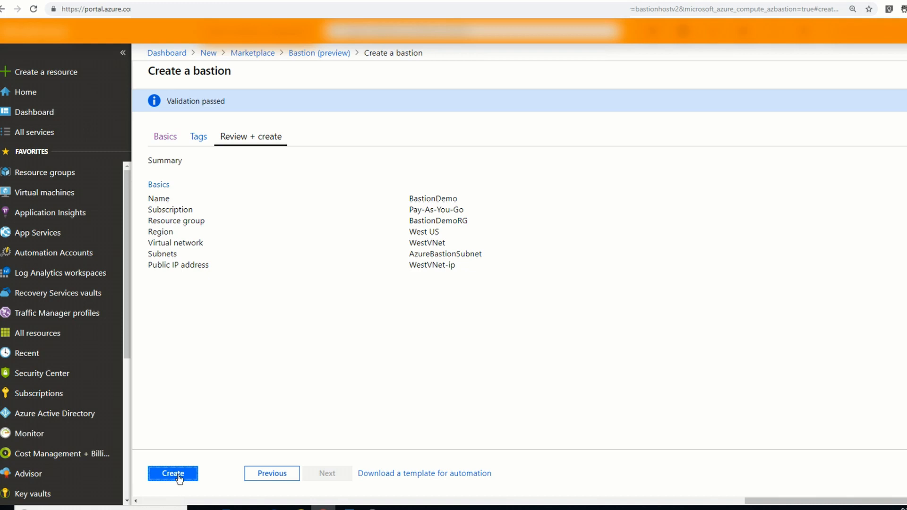
left_click(172, 473)
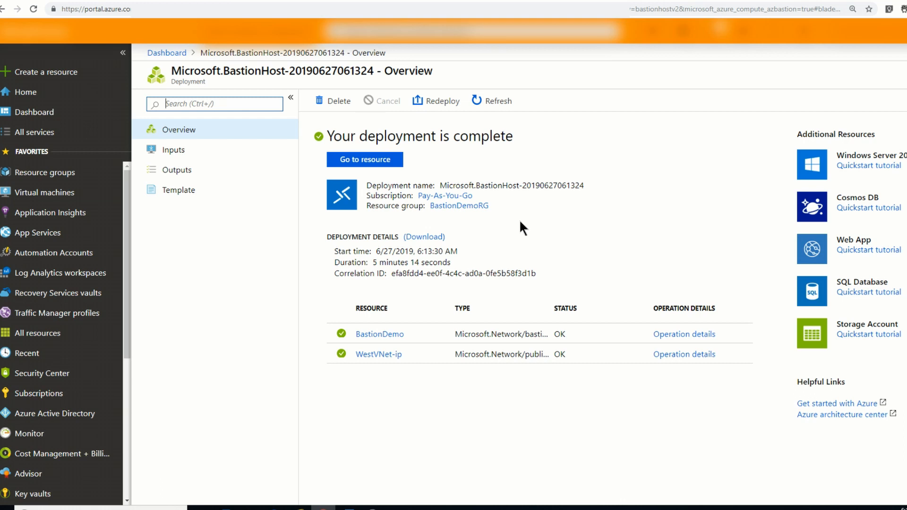
mouse_move(45, 192)
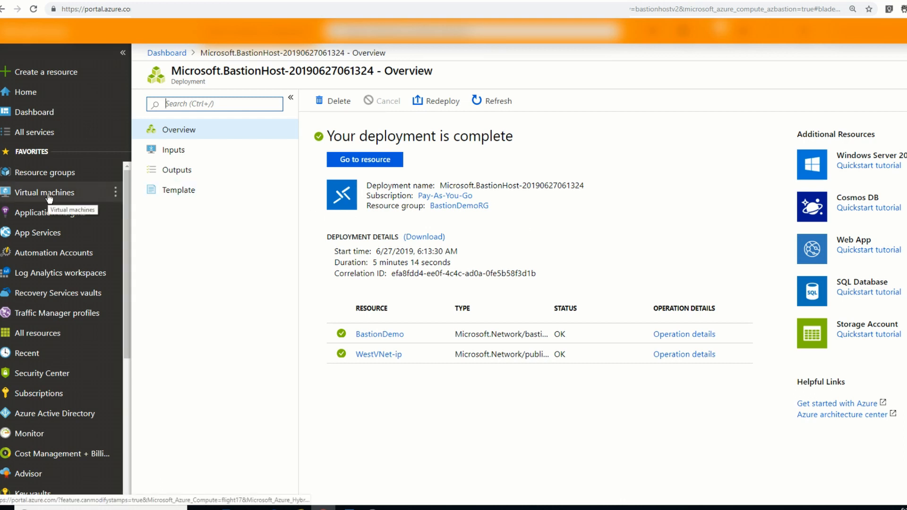
Show the connection options for the Demo1 virtual machine.
left_click(44, 192)
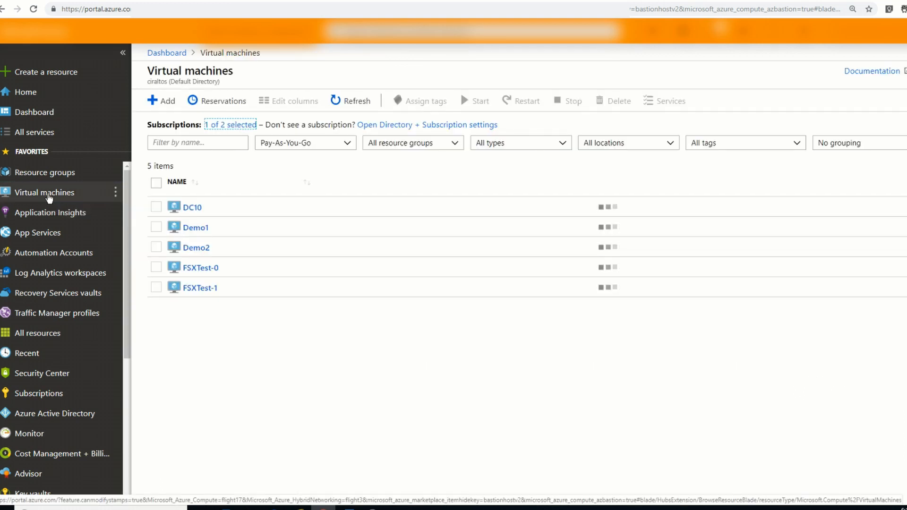
left_click(195, 227)
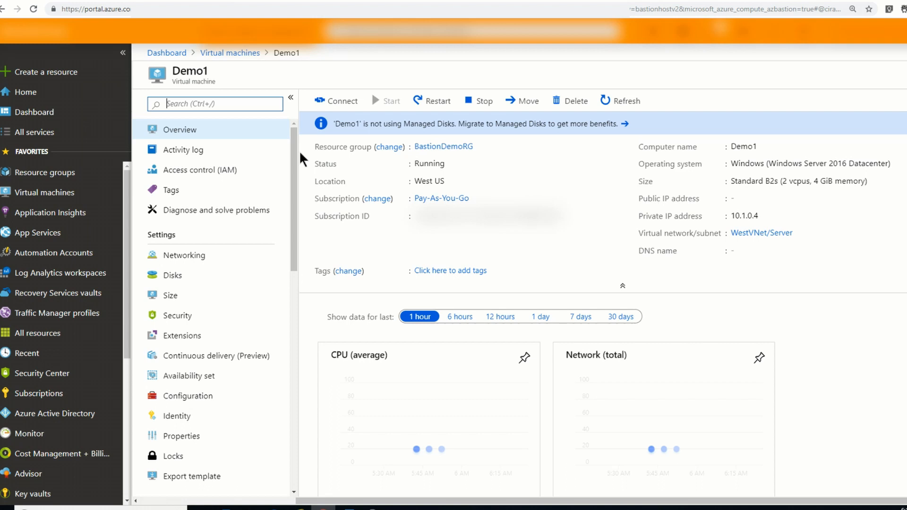
left_click(336, 102)
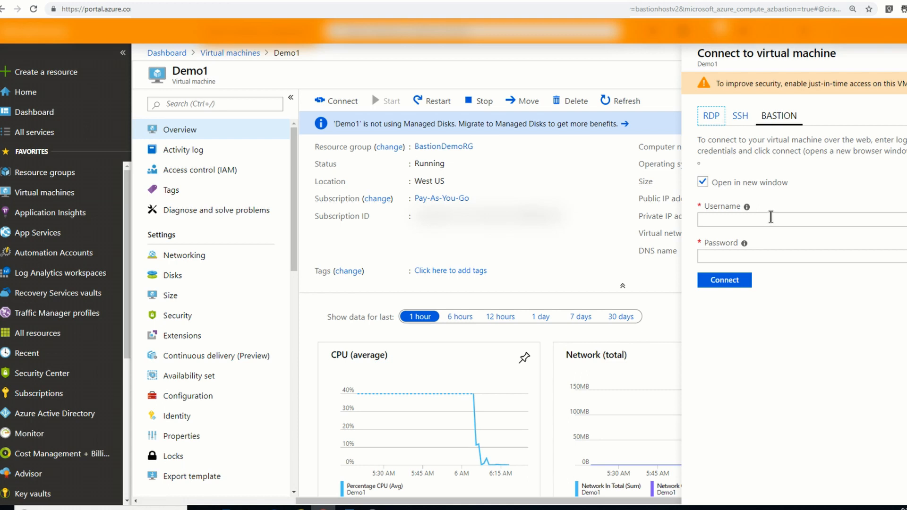
mouse_move(101, 68)
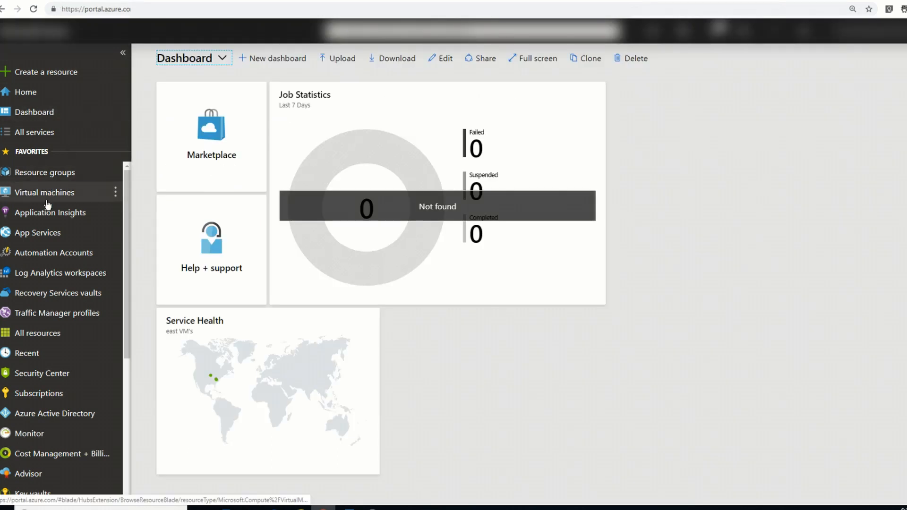
Reopen Demo1's connect pane and choose the Bastion sign-in option.
left_click(44, 192)
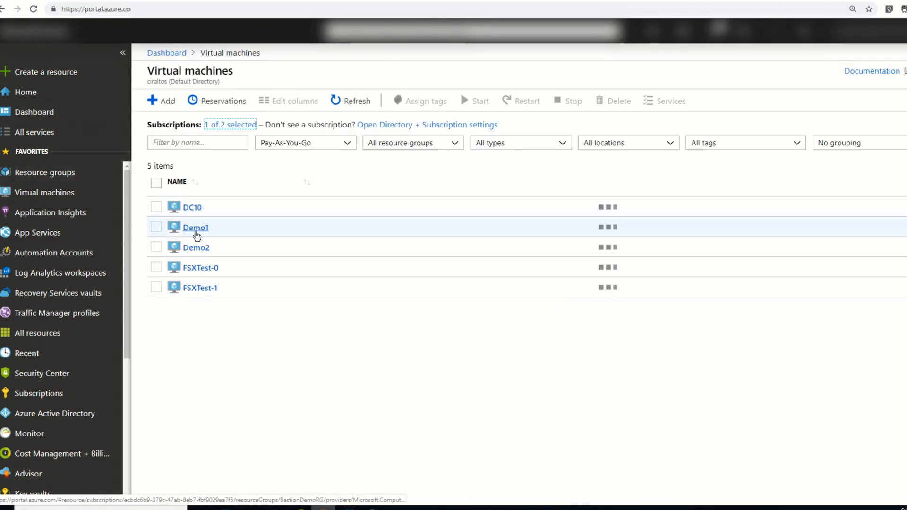
left_click(195, 227)
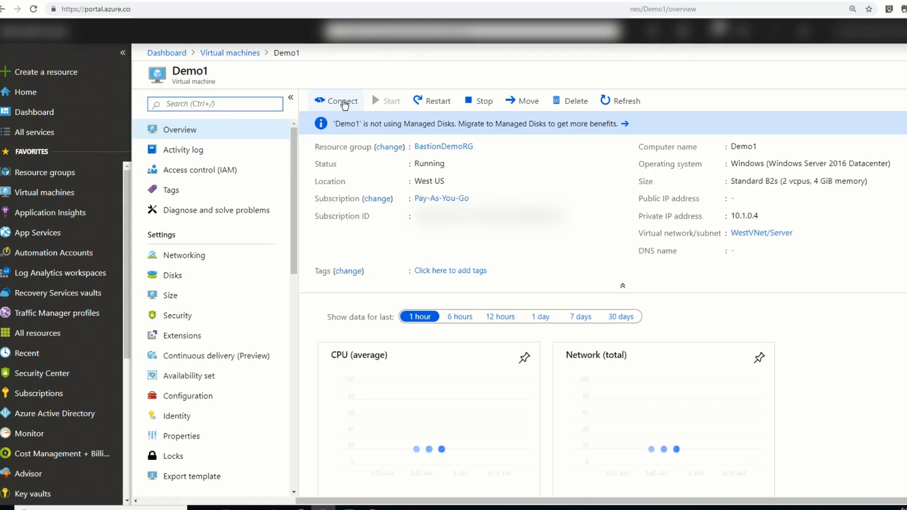
left_click(341, 102)
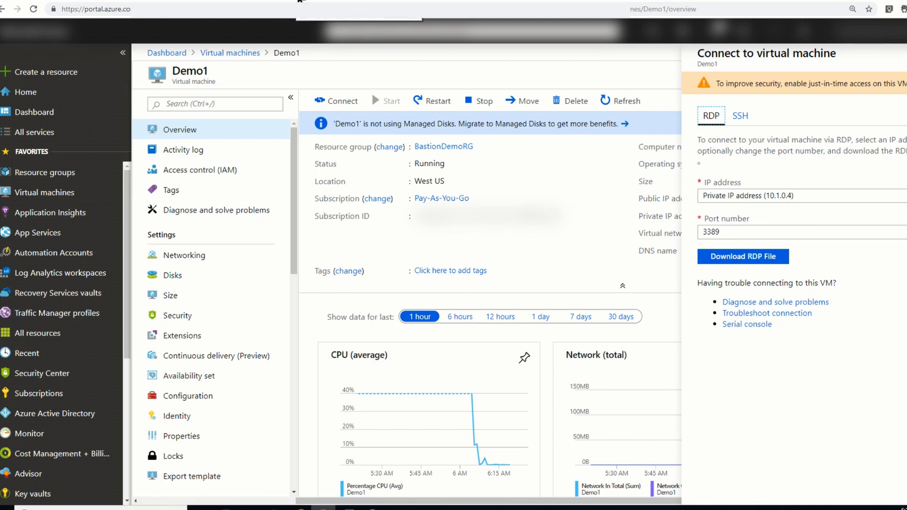
left_click(779, 115)
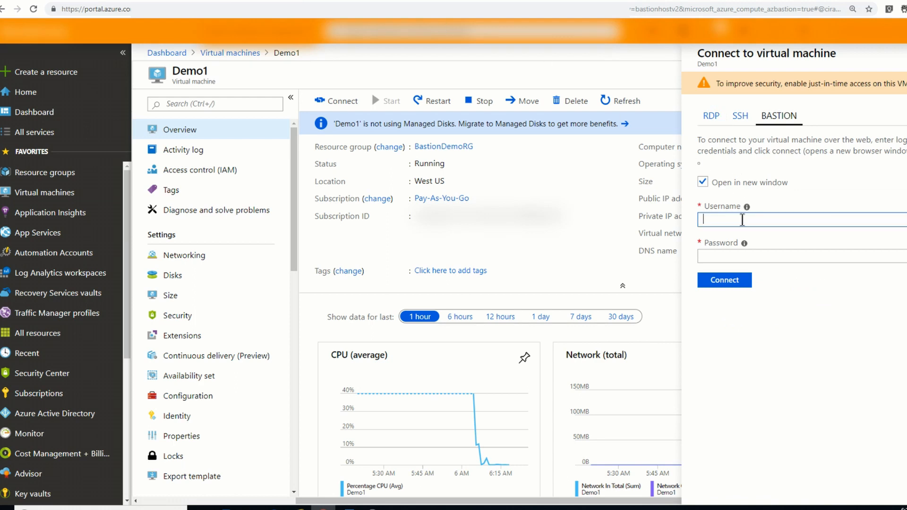
Enter username ciradmin and attempt the browser session to Demo1.
type("ciradmin")
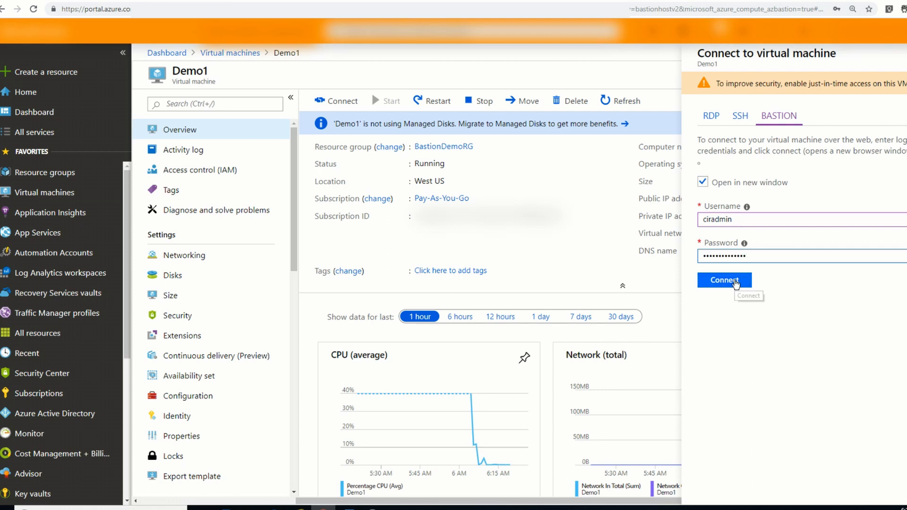
left_click(724, 279)
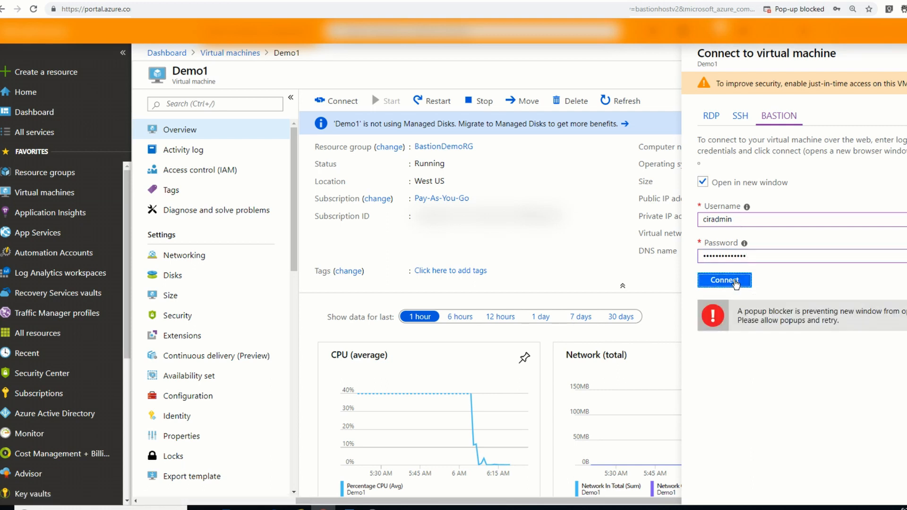
left_click(725, 280)
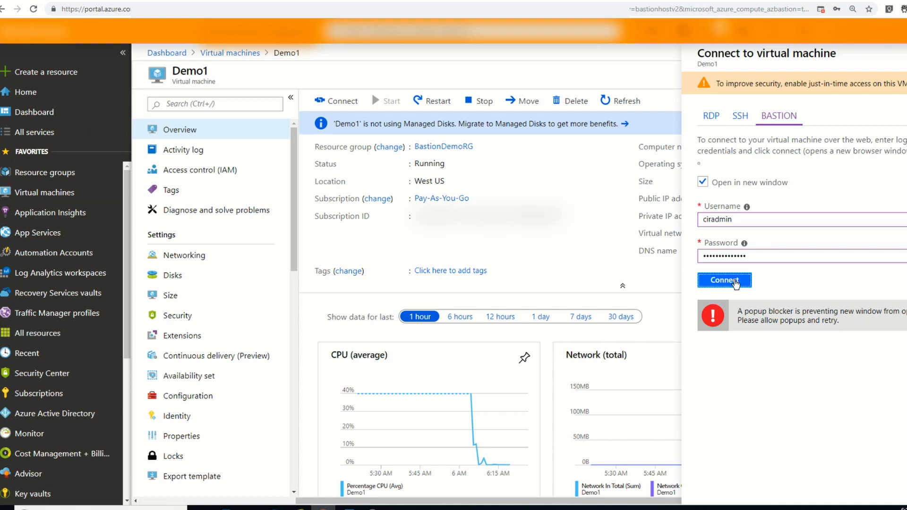
Always allow pop-ups from the Azure portal and launch the Bastion connection to Demo1.
left_click(820, 8)
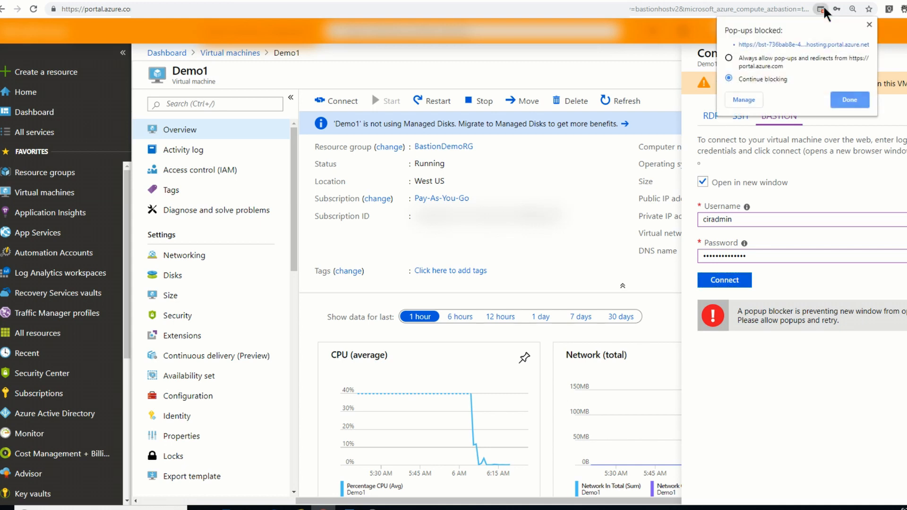
mouse_move(731, 63)
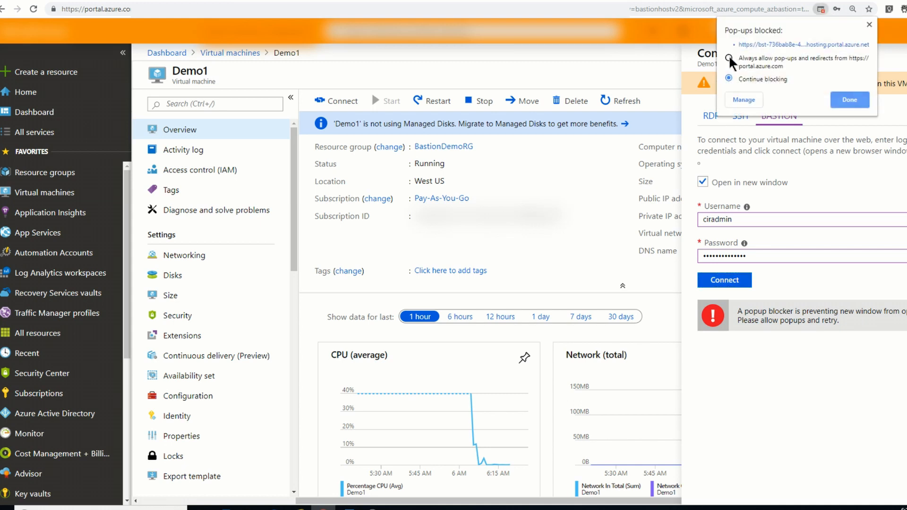
left_click(849, 99)
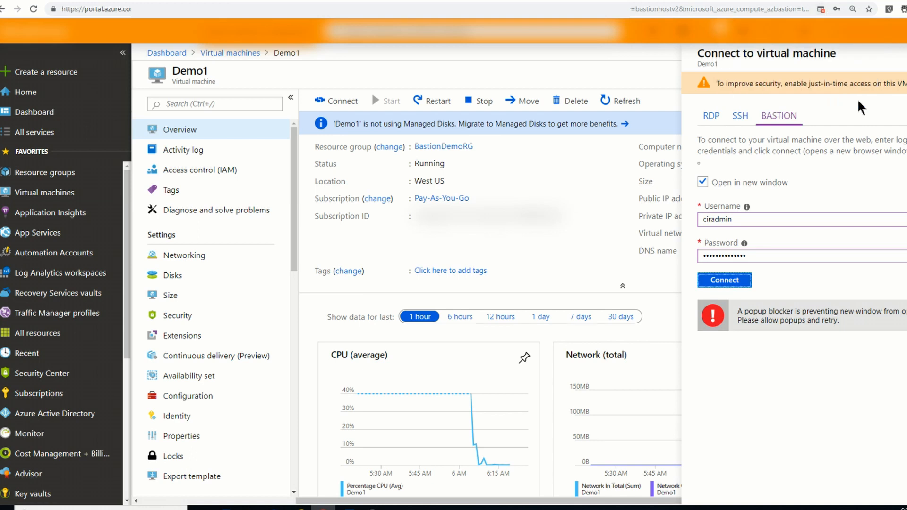
left_click(724, 280)
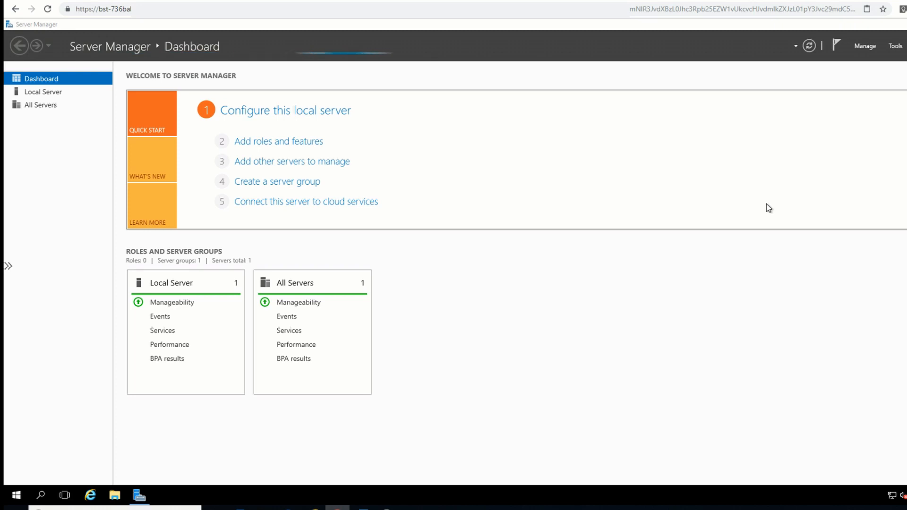
mouse_move(8, 372)
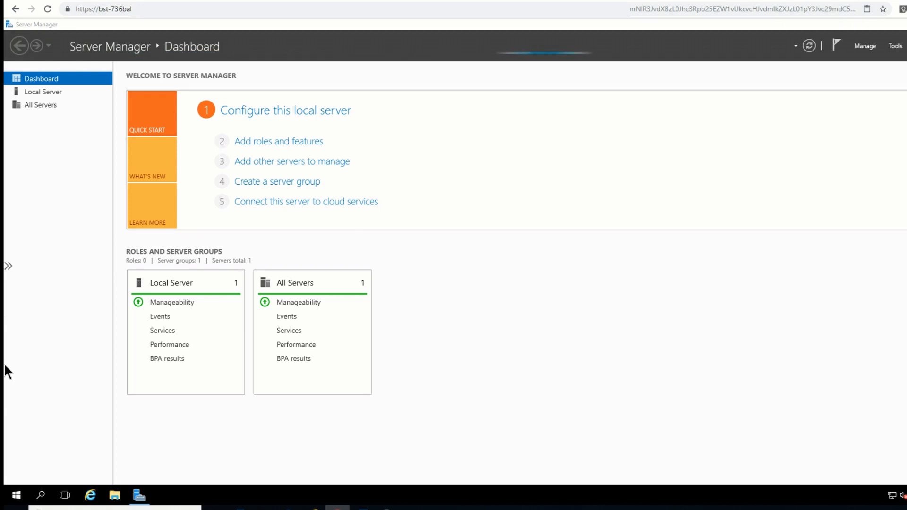
Check the Start menu on the remote Demo1 desktop and show the Bastion clipboard panel.
left_click(16, 495)
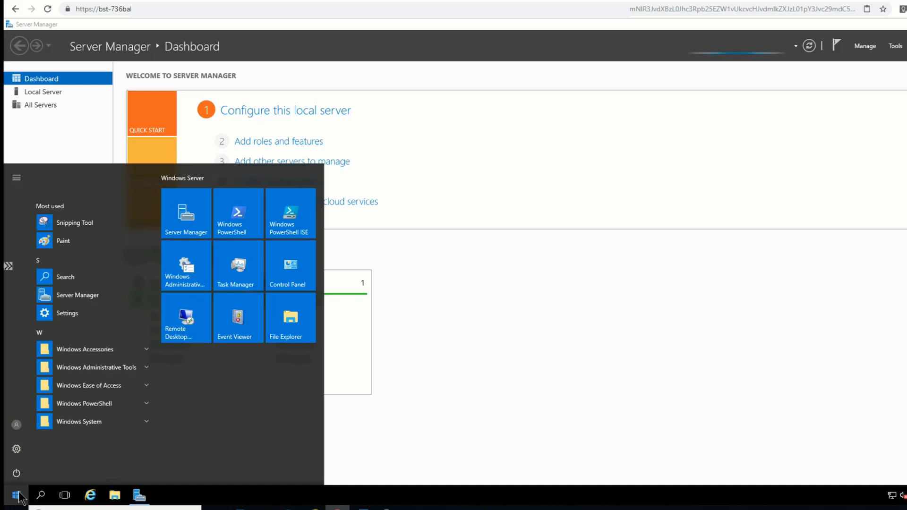
left_click(16, 496)
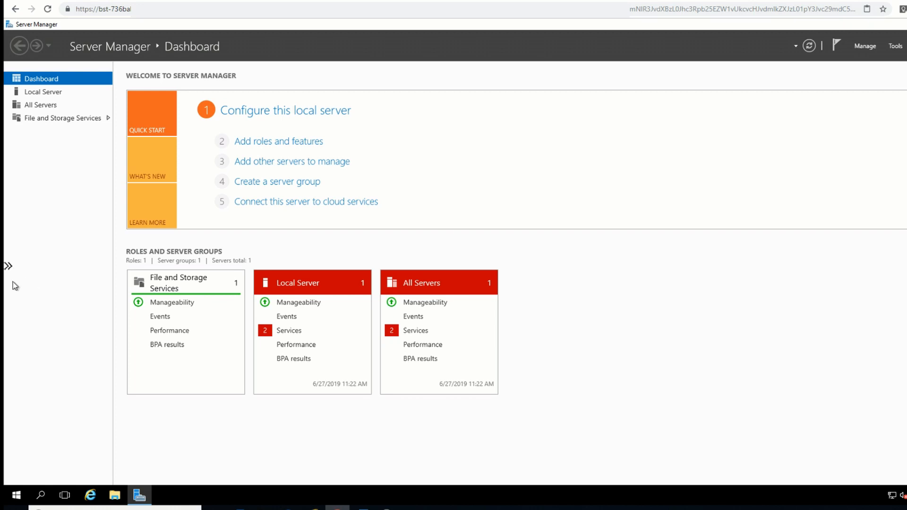
left_click(9, 267)
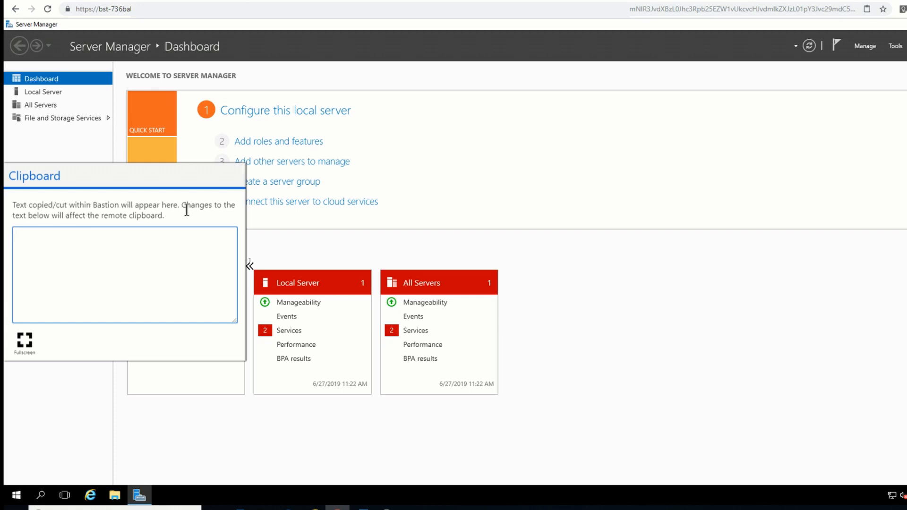
mouse_move(24, 340)
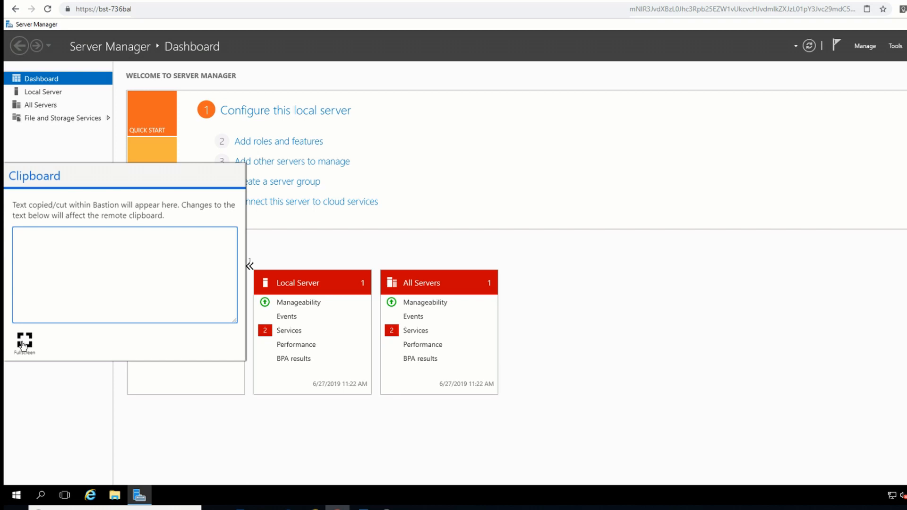
Go full screen, hide the clipboard panel and sign out of the Demo1 session.
left_click(24, 338)
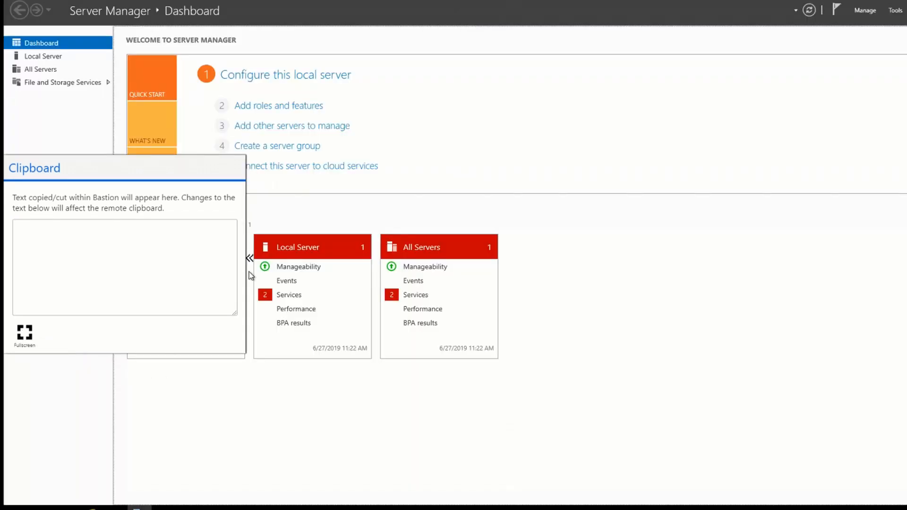
left_click(123, 267)
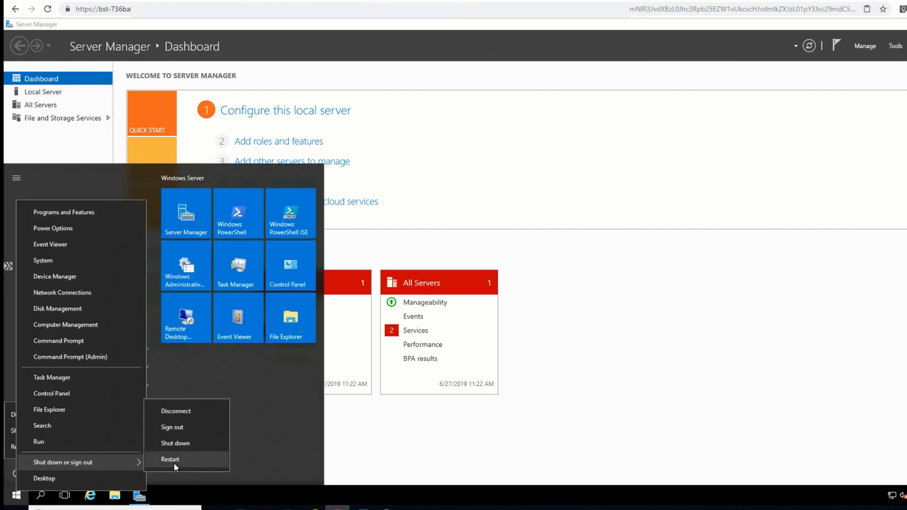
left_click(172, 427)
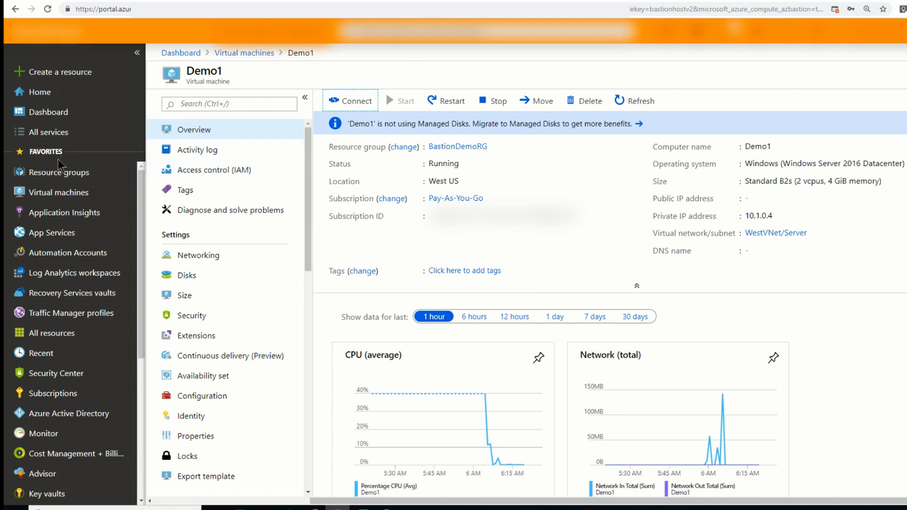
Navigate to Virtual machines, select Demo2 and start a Bastion connection.
left_click(58, 192)
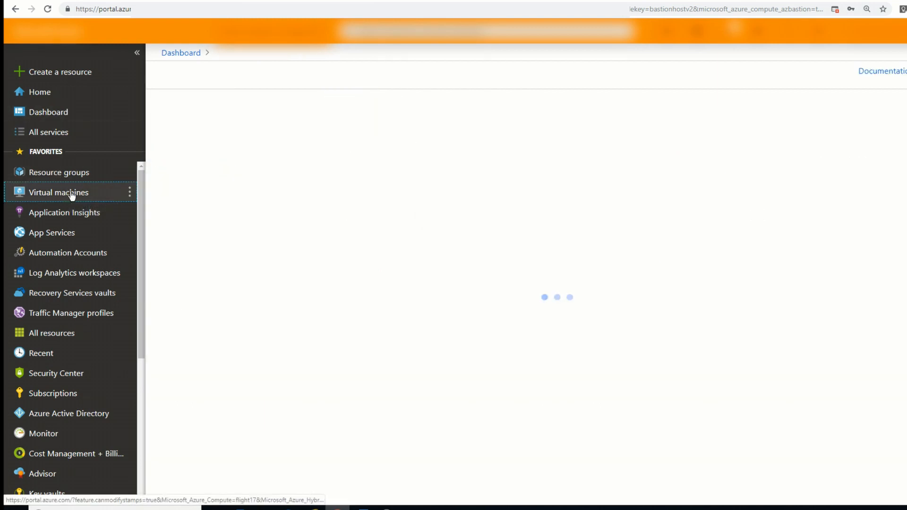
left_click(59, 192)
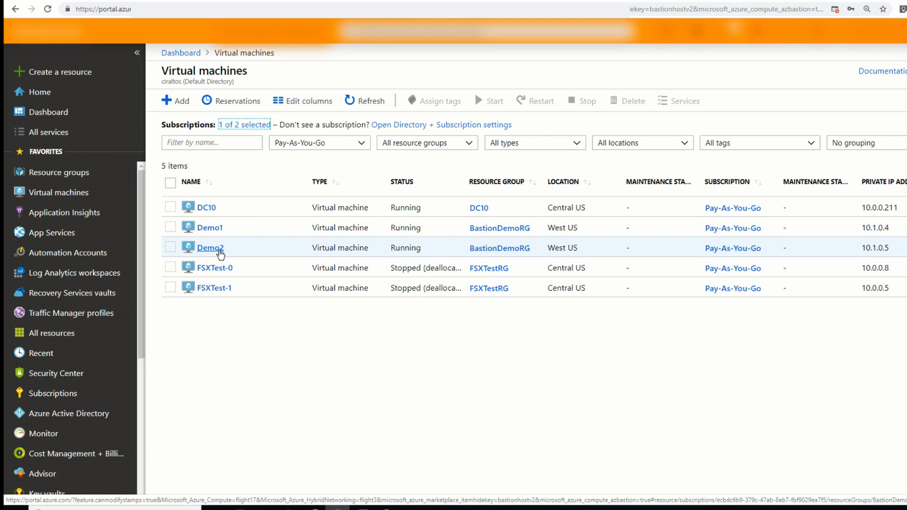
left_click(210, 248)
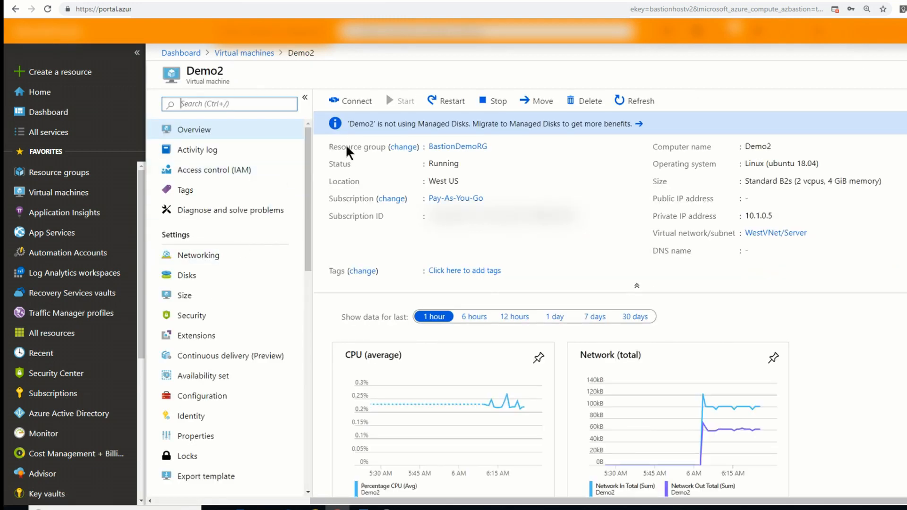
left_click(349, 101)
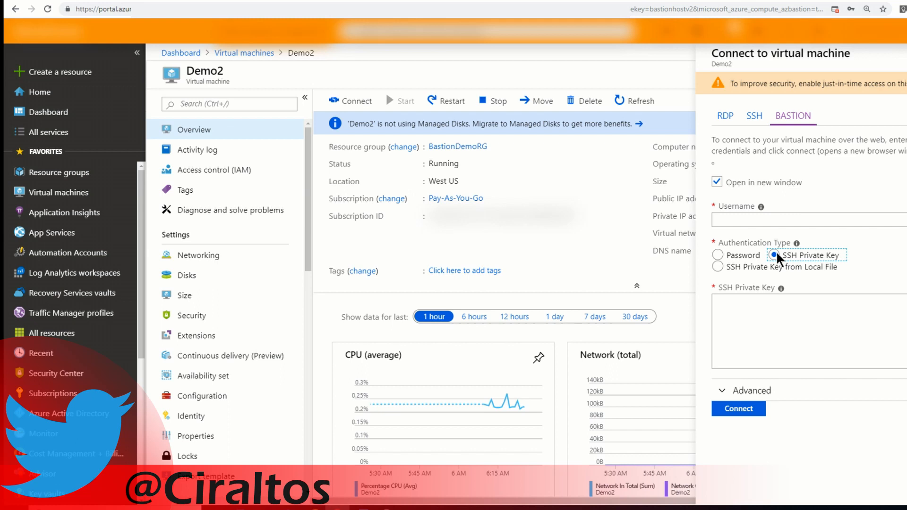
Choose Password authentication and enter user ciradmin's credentials.
left_click(717, 266)
type("ciradmin")
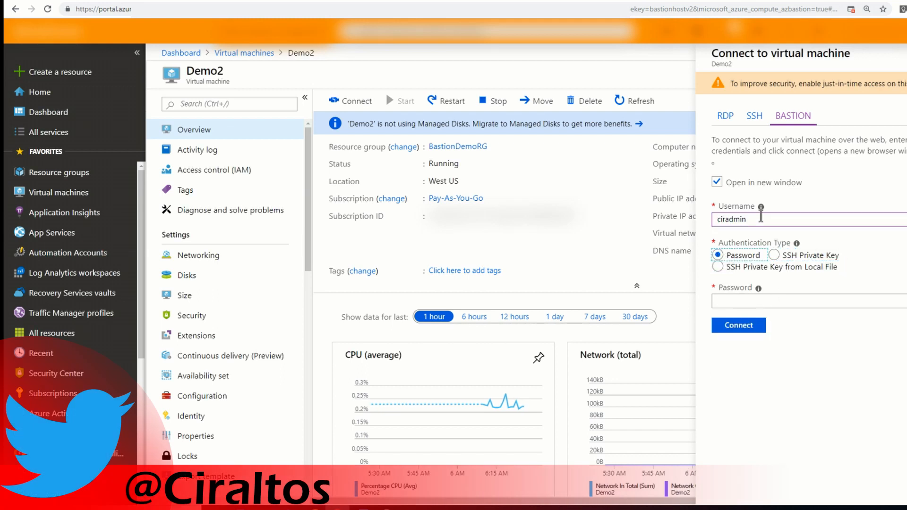
left_click(804, 302)
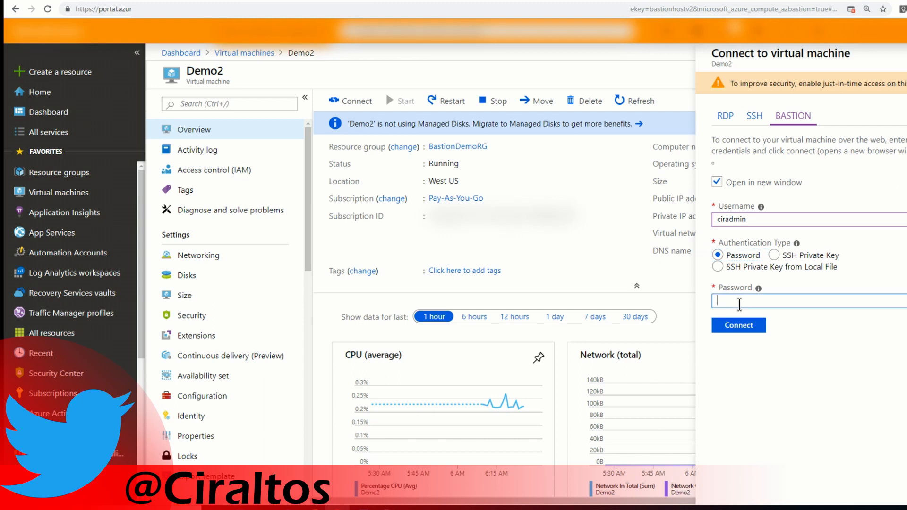
left_click(738, 325)
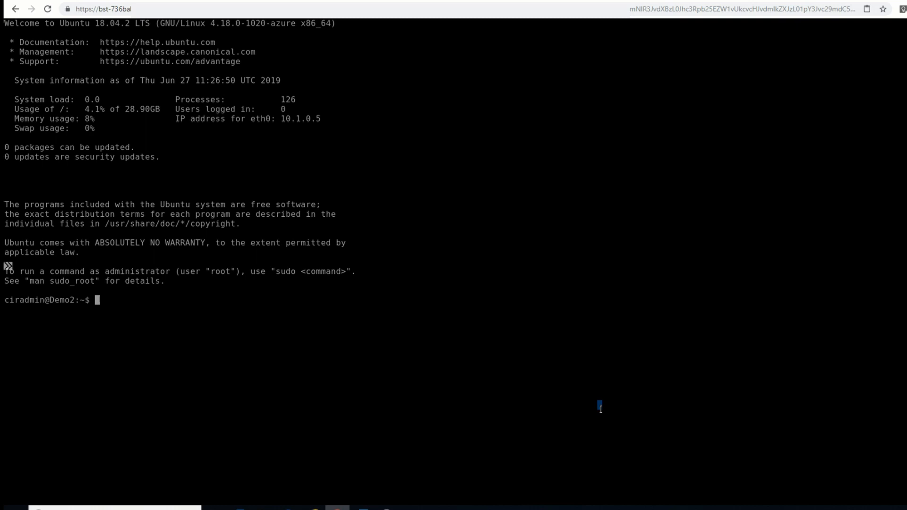
Run ifconfig to show eth0 with private address 10.1.0.5.
type("ifconfi")
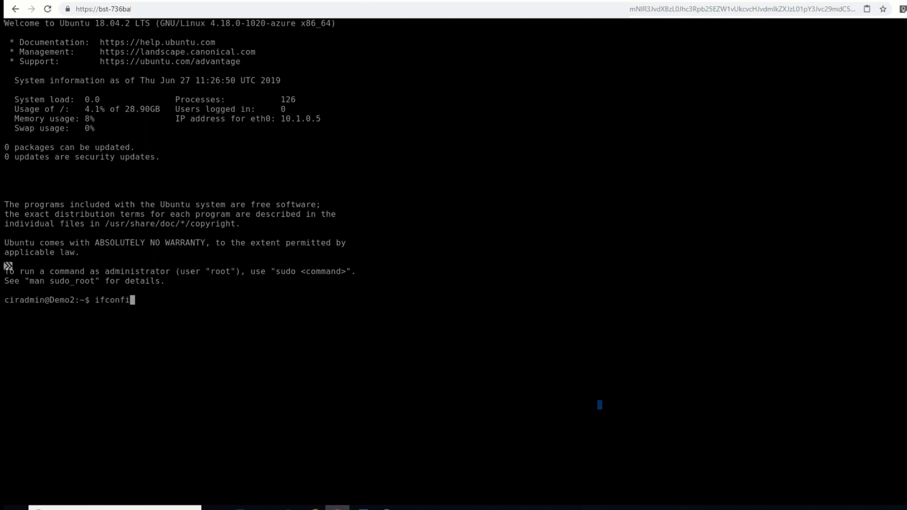
key("Enter")
type("logoff")
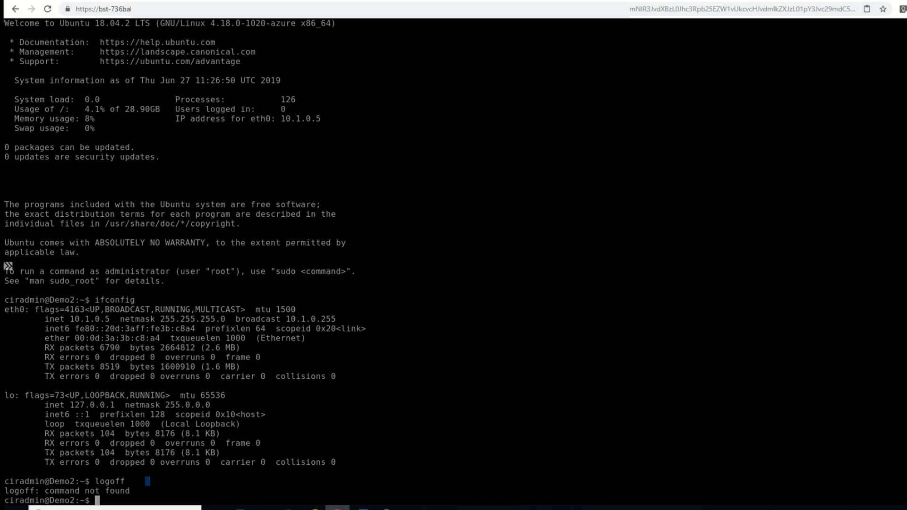
Log out of Demo2 and dismiss the Disconnected notice.
type("logout")
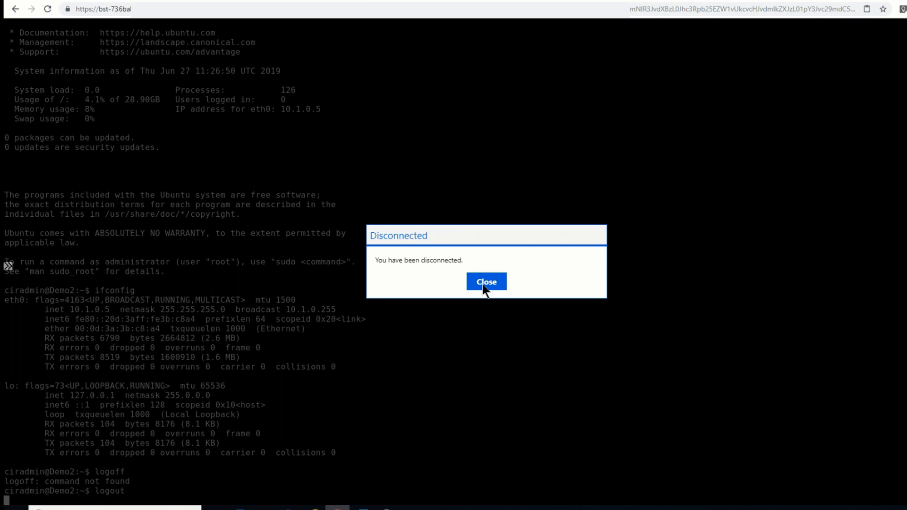
left_click(486, 281)
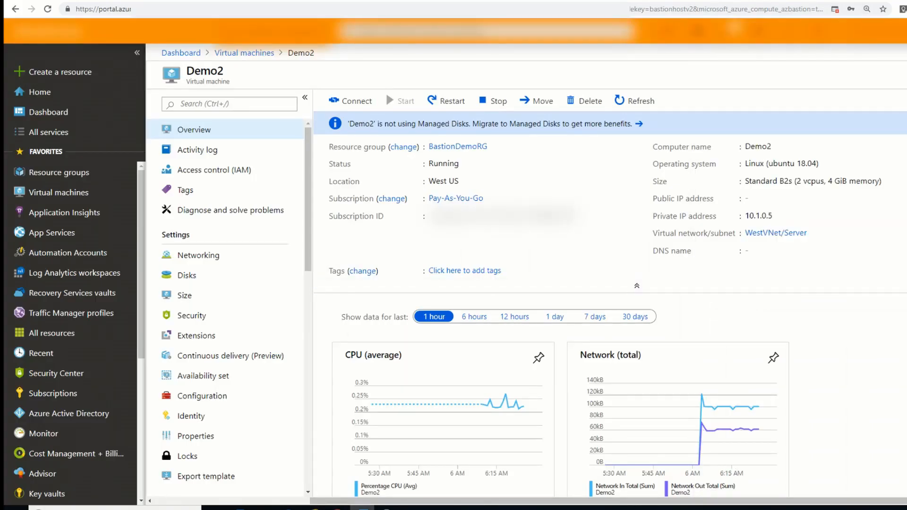